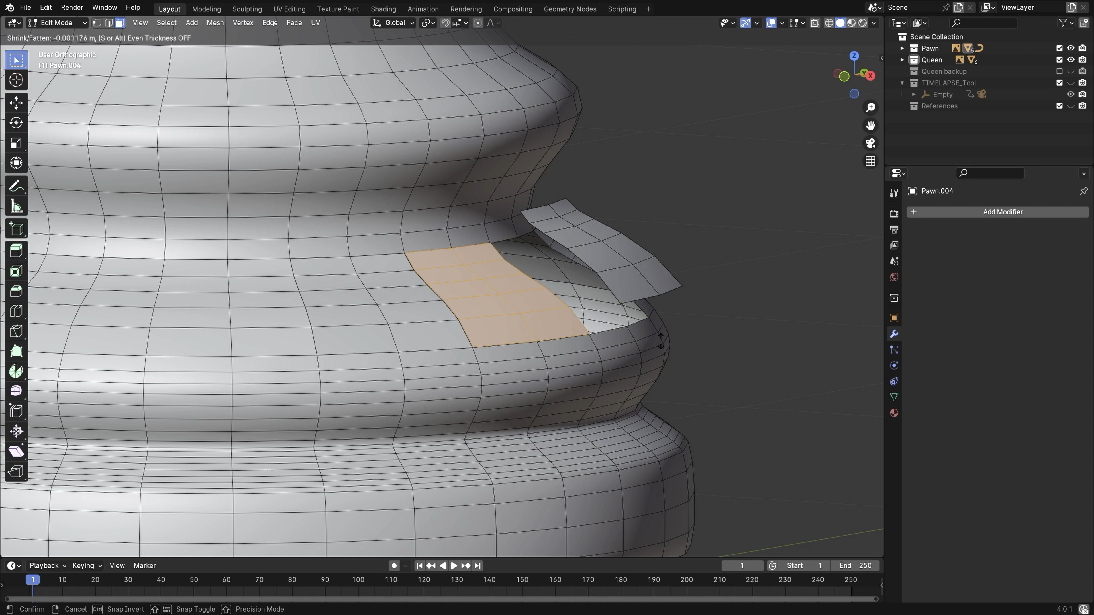
# - Confirm the inward shrink of the pawn's lower-body face patch and leave Edit Mode
pyautogui.press('Tab')
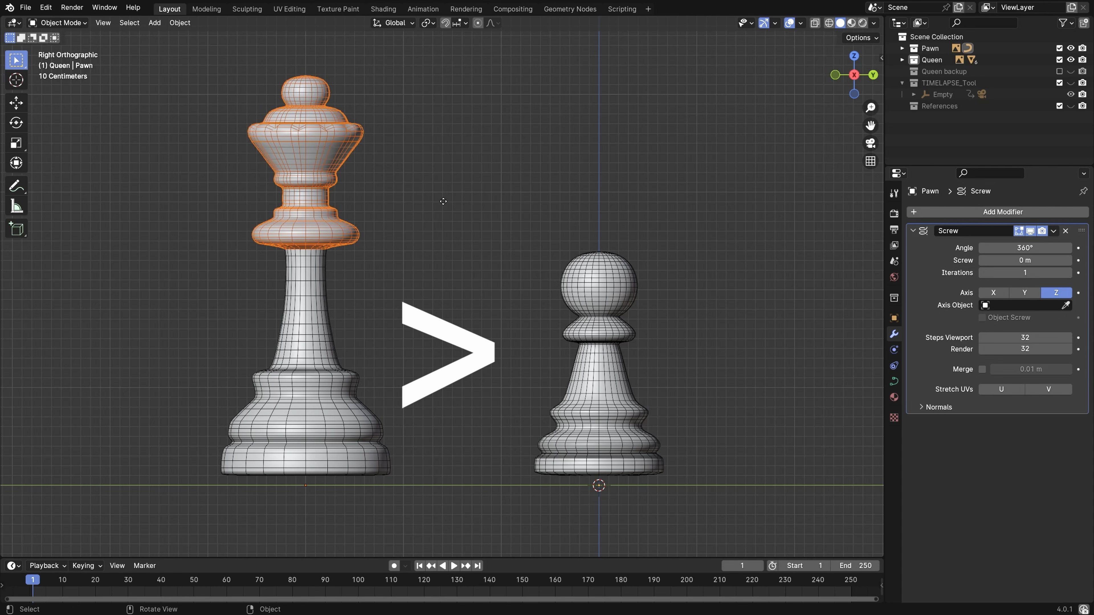
# - Move the queen's crown upward along its stem beside the pawn
pyautogui.moveTo(300, 161); pyautogui.dragTo(301, 210)
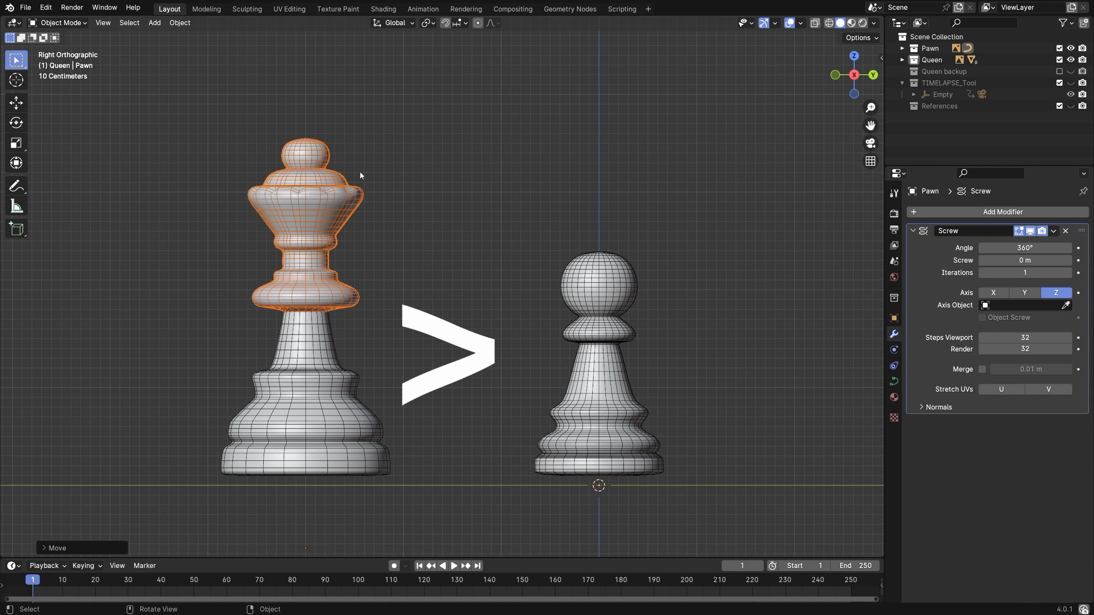
pyautogui.press('g')
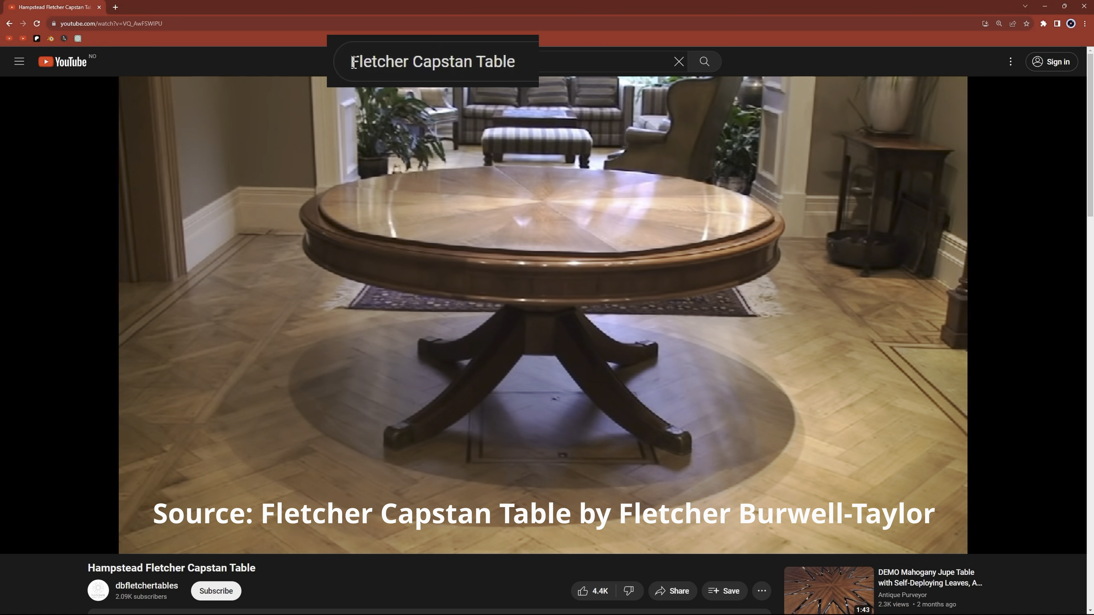
pyautogui.moveTo(409, 583)
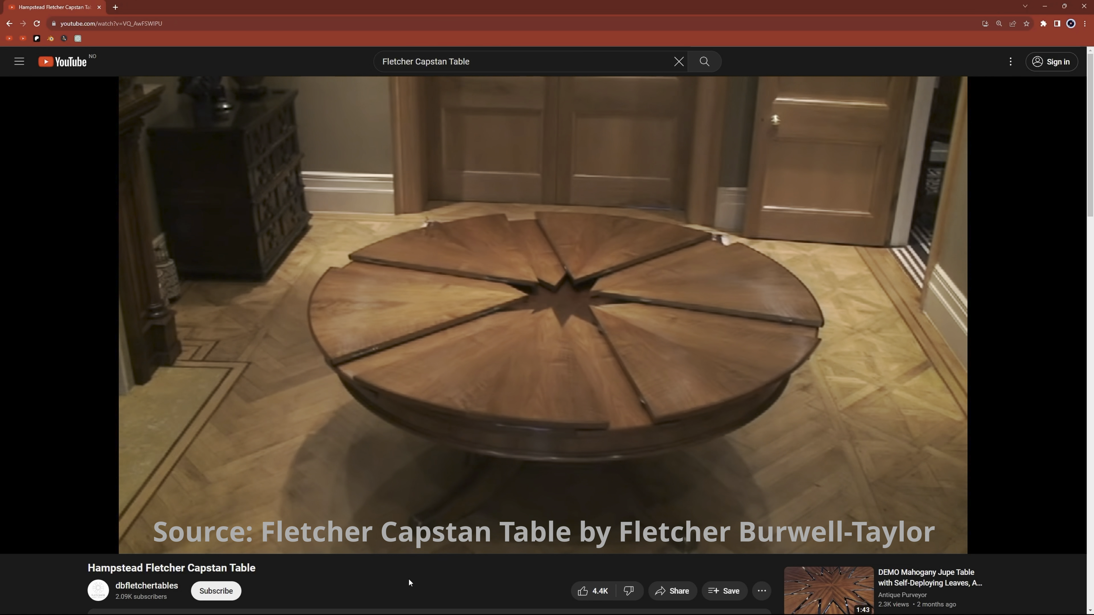